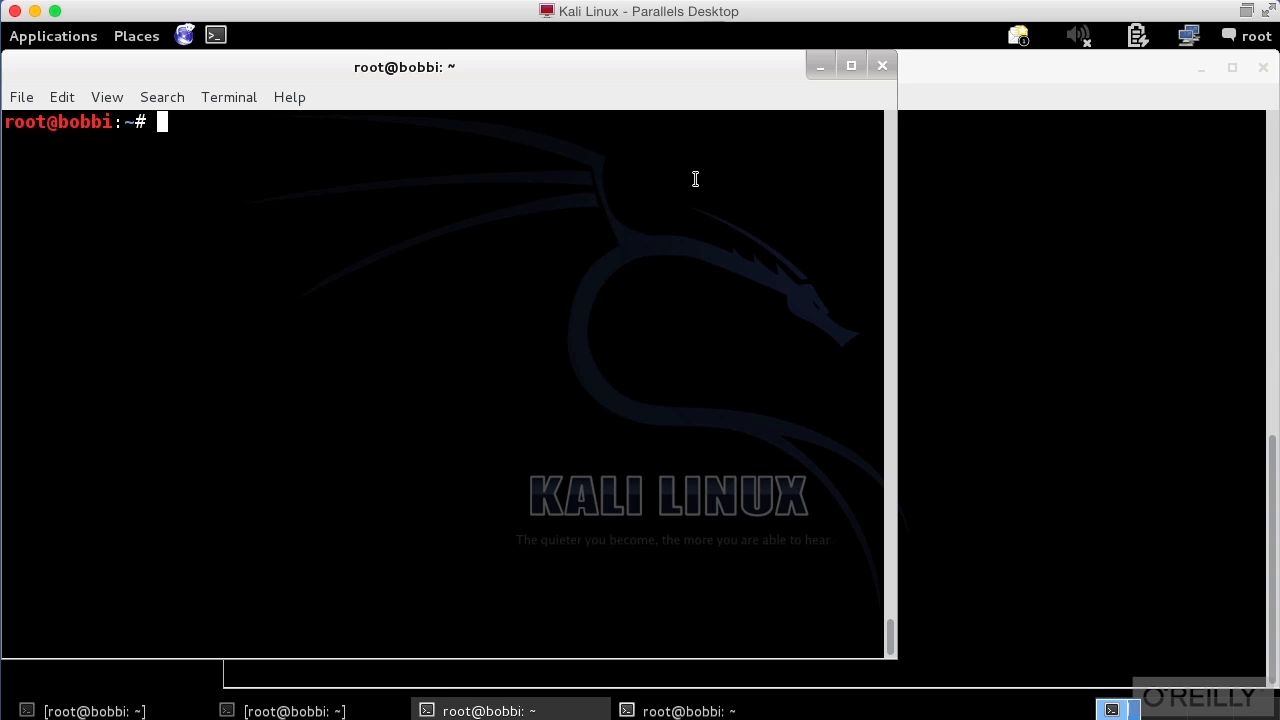
mouse_move(70, 40)
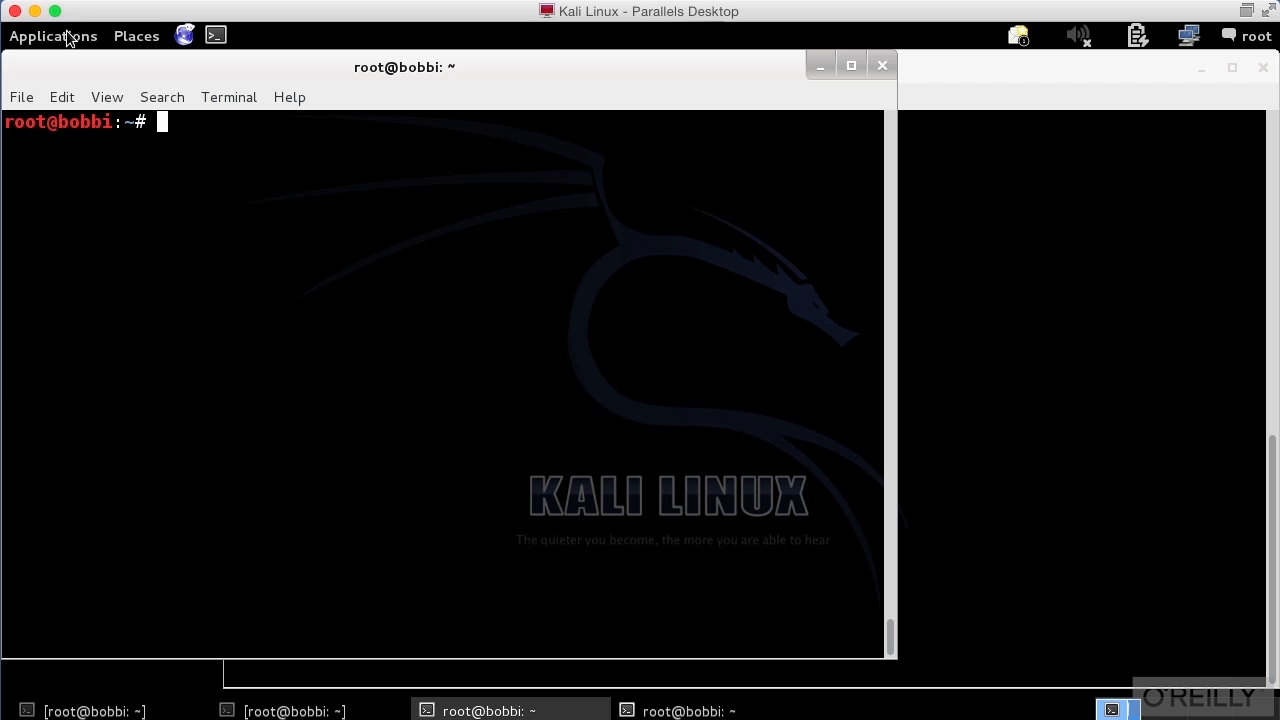
Launch Fern WiFi Cracker from the Applications menu's 802.11 Wireless Tools
click(52, 36)
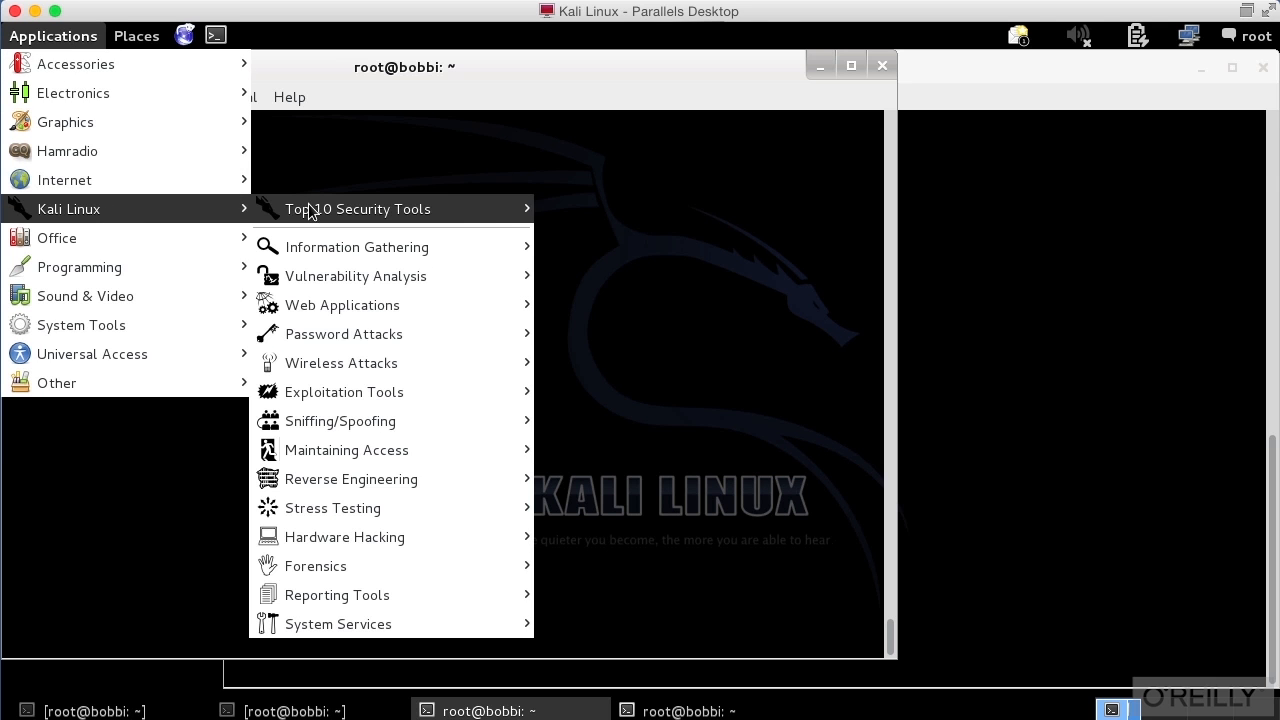
mouse_move(376, 334)
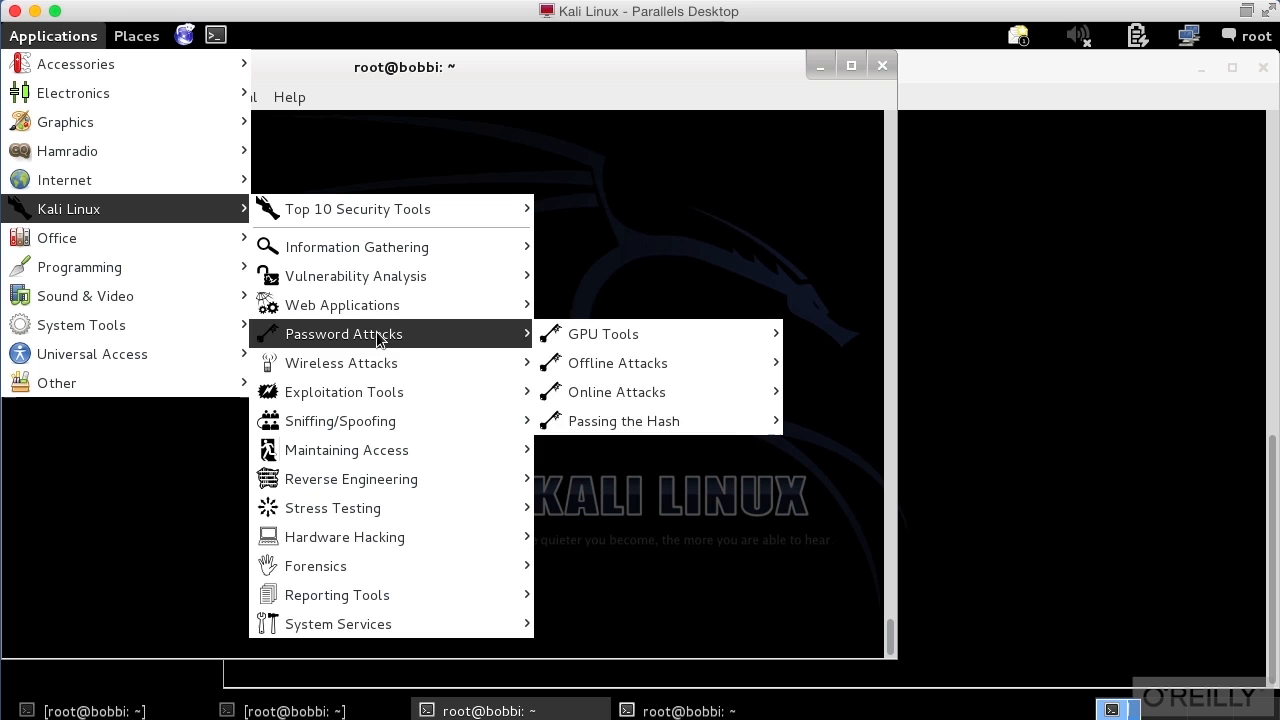
mouse_move(376, 370)
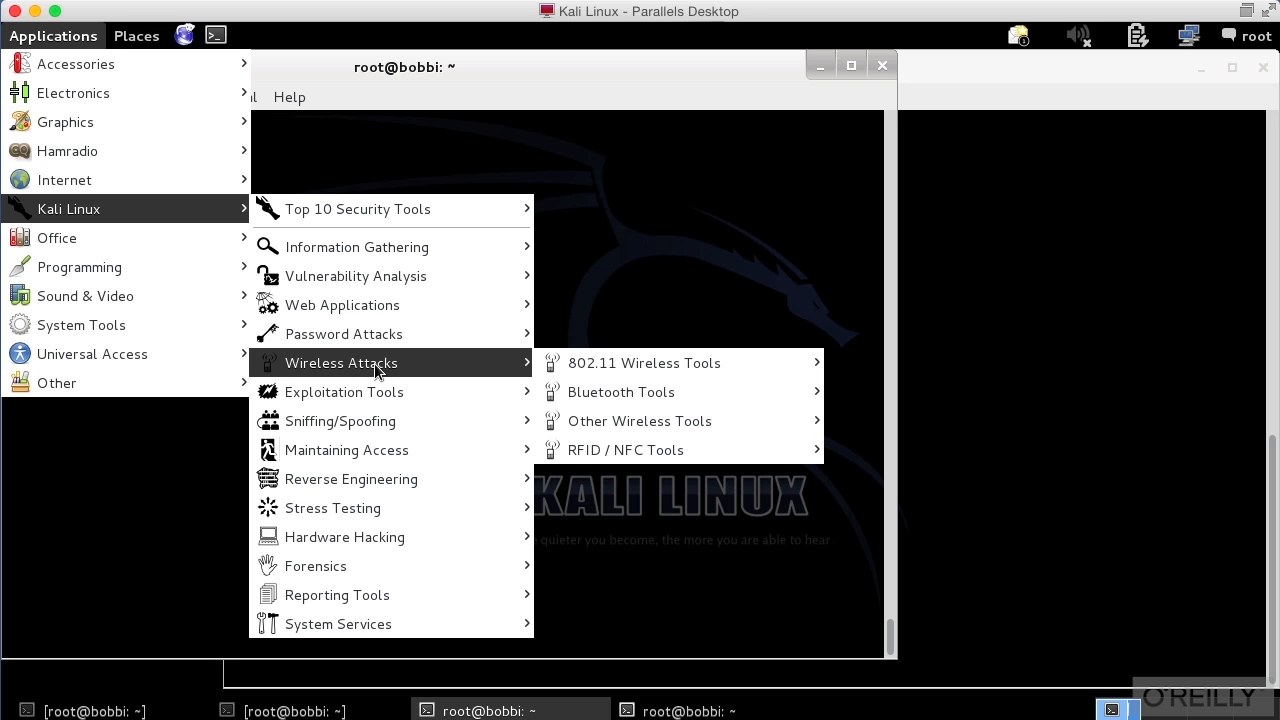
mouse_move(616, 364)
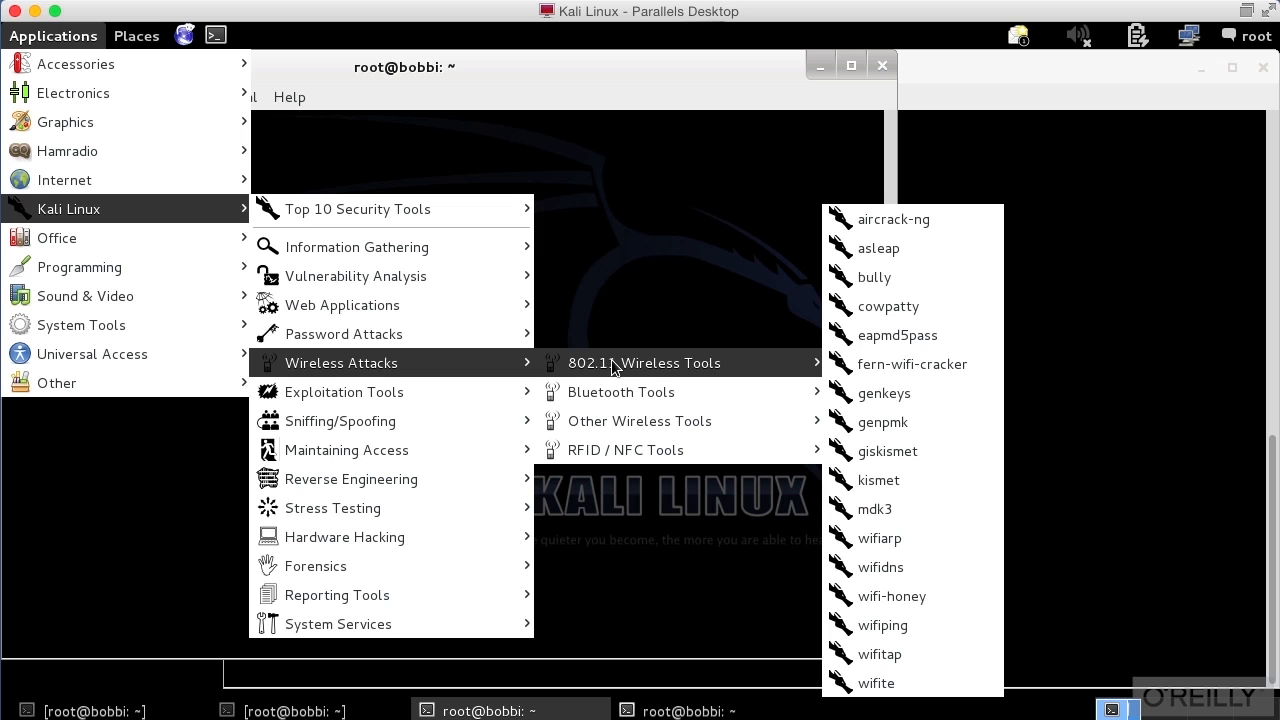
mouse_move(896, 364)
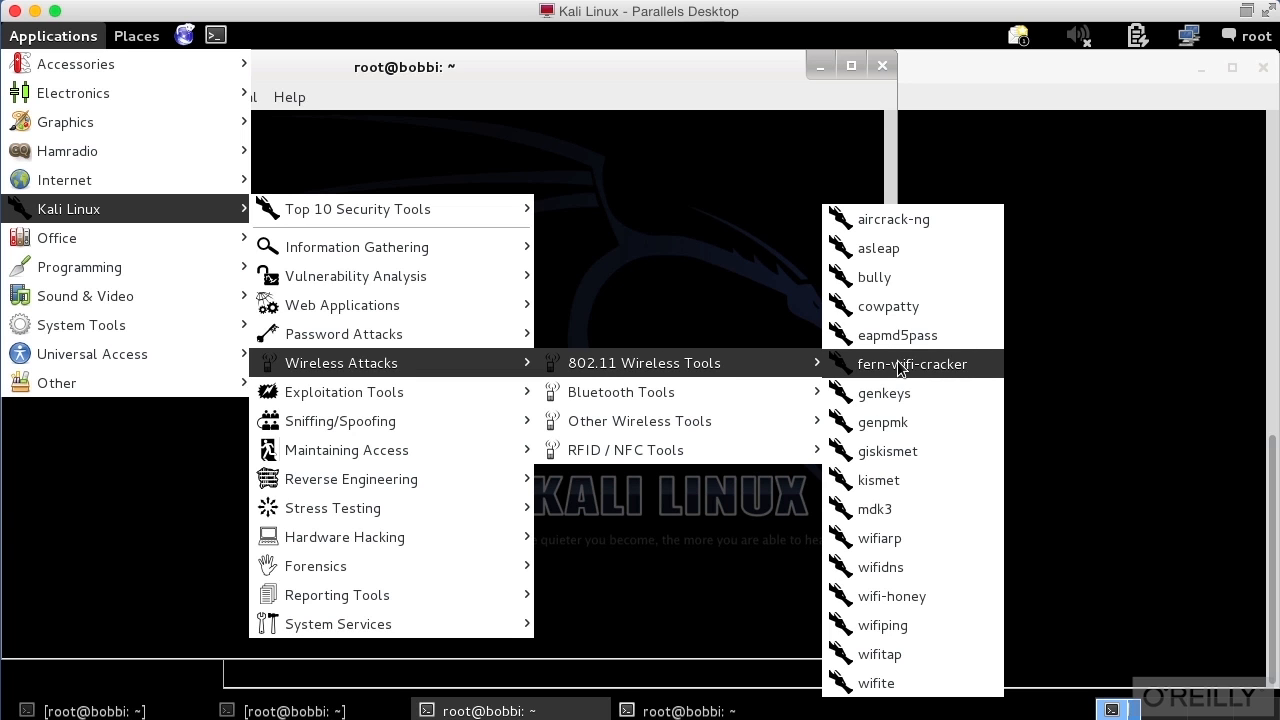
click(912, 364)
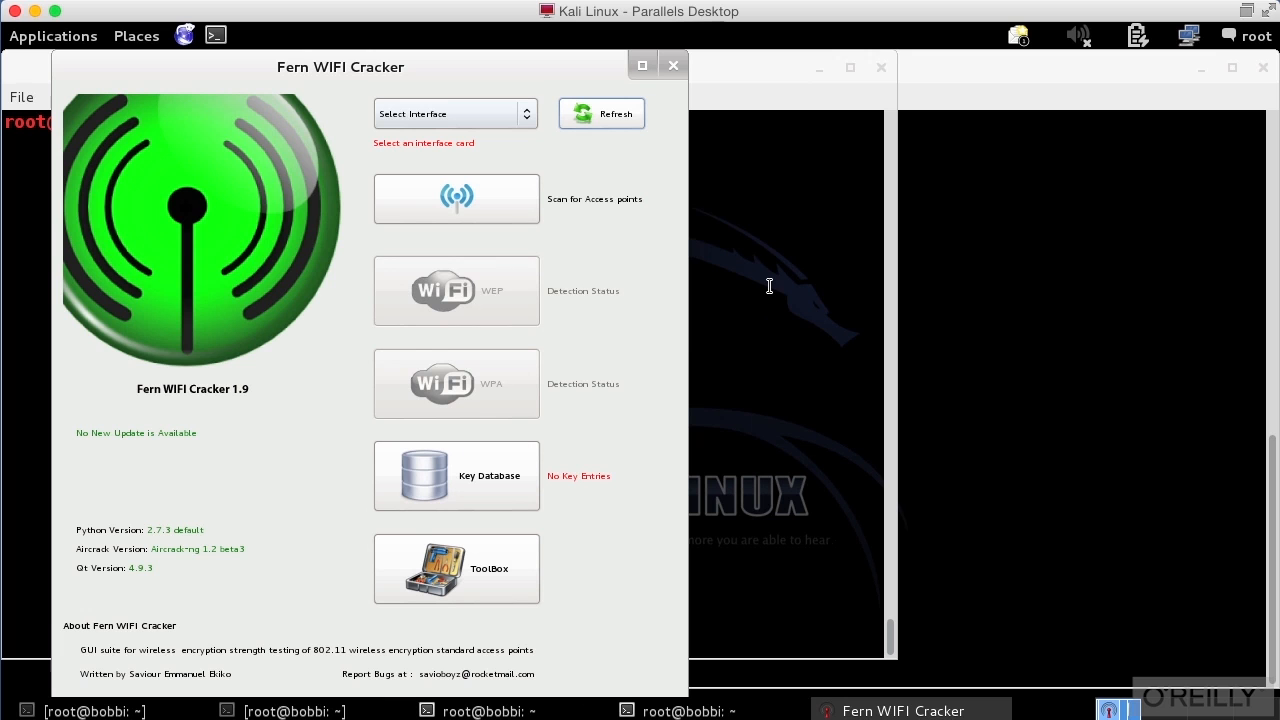
mouse_move(500, 128)
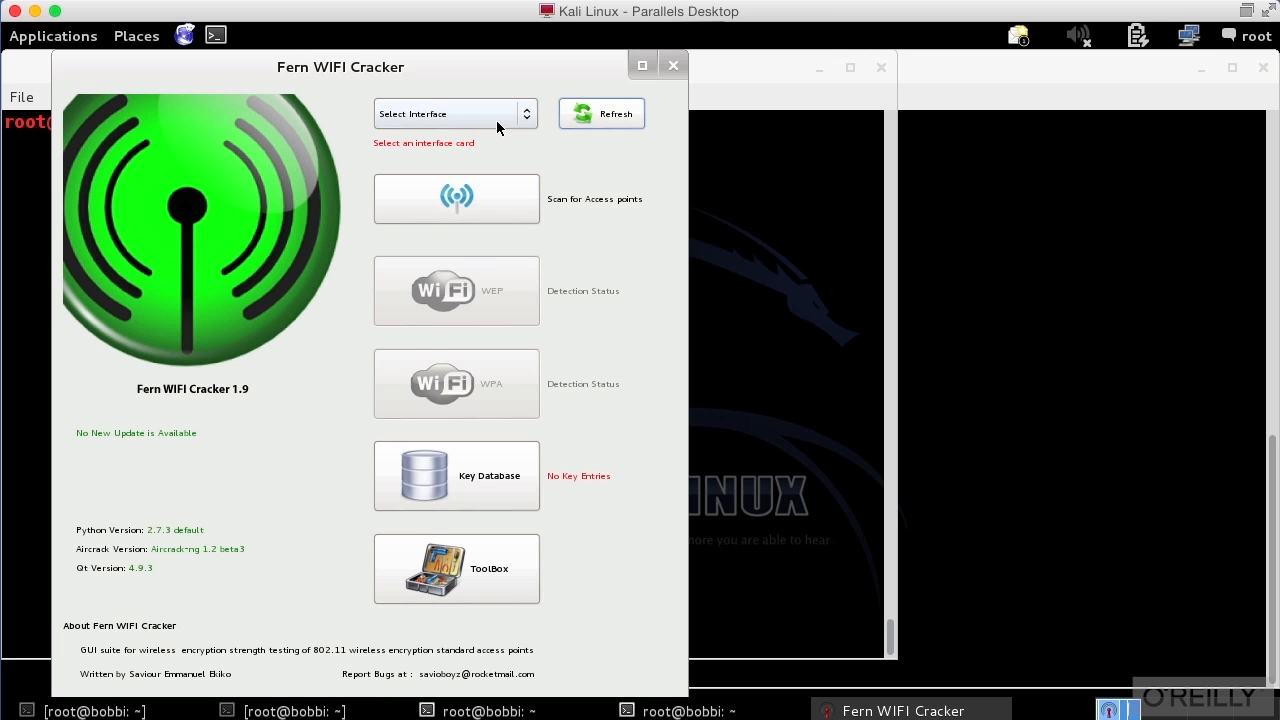
mouse_move(502, 118)
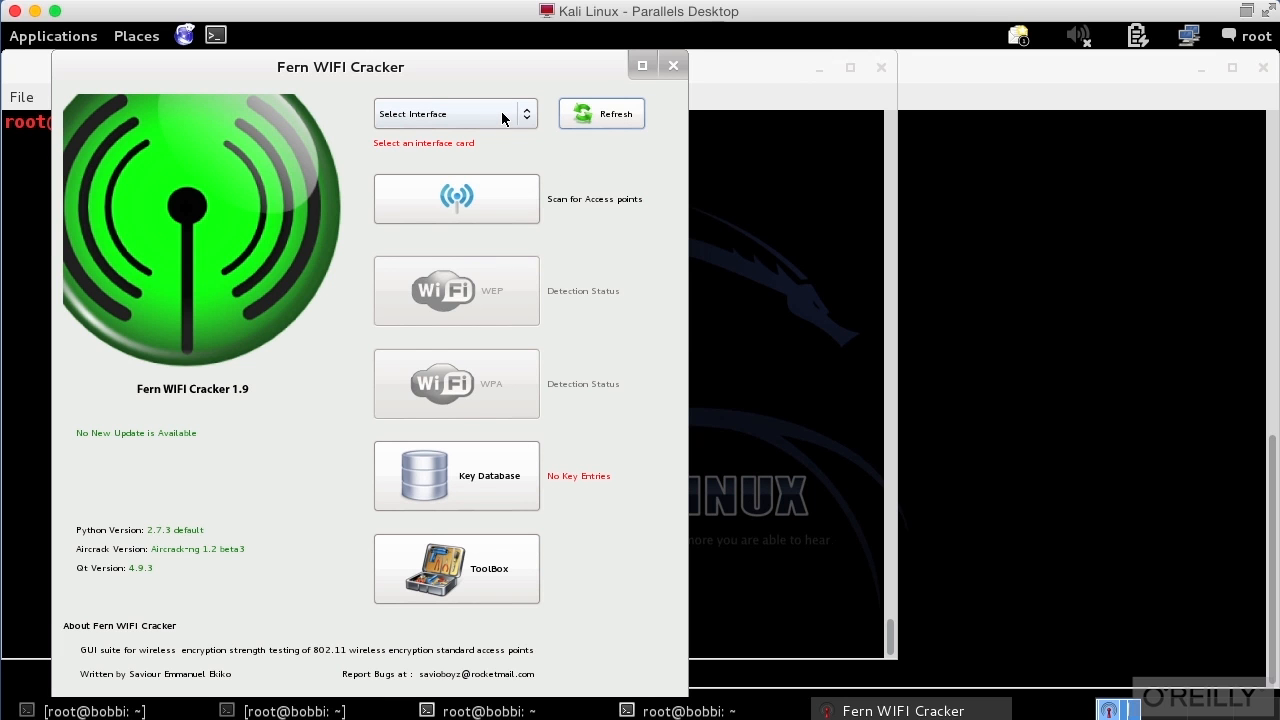
Show the Select Interface list offering wlan0 and wlan0mon
click(454, 112)
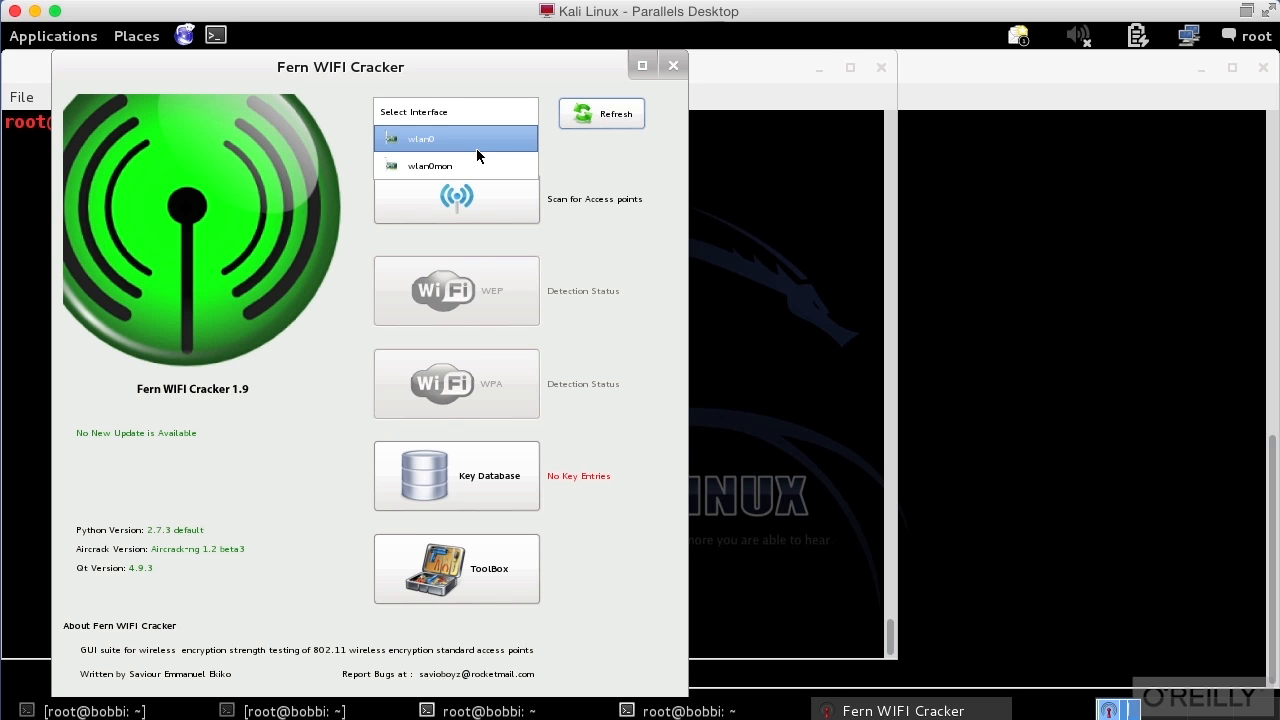
mouse_move(474, 148)
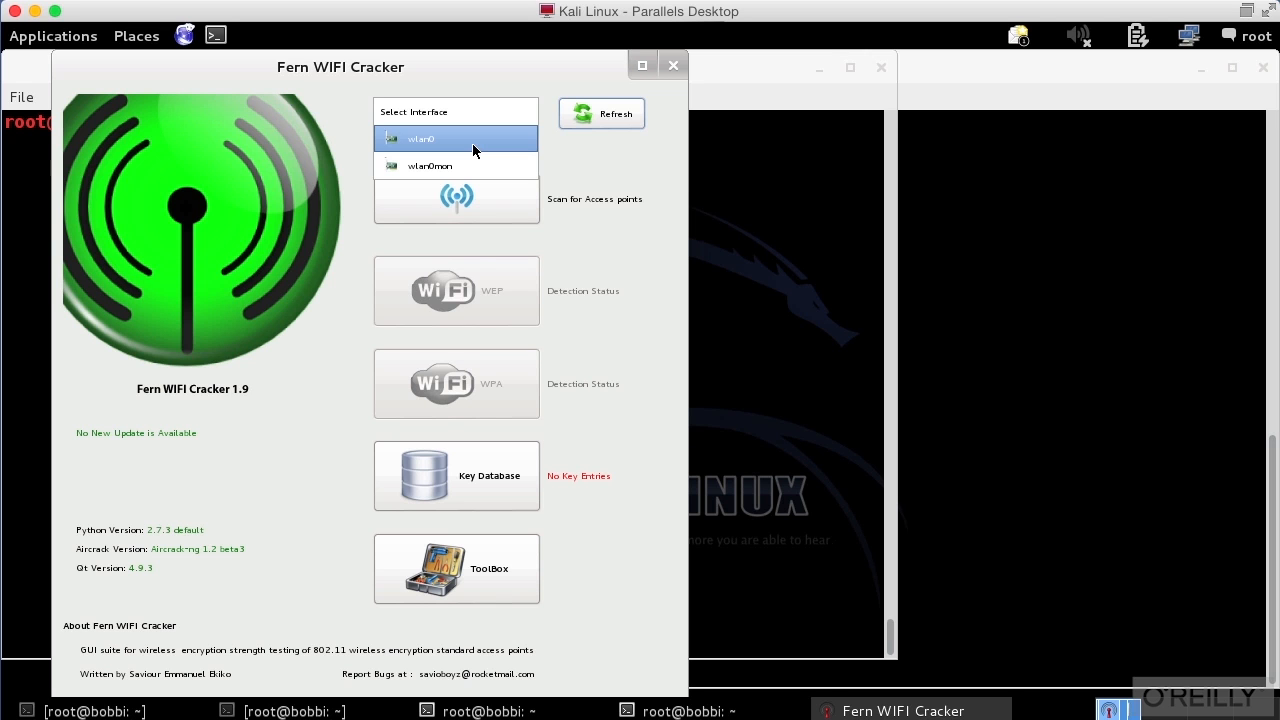
mouse_move(454, 152)
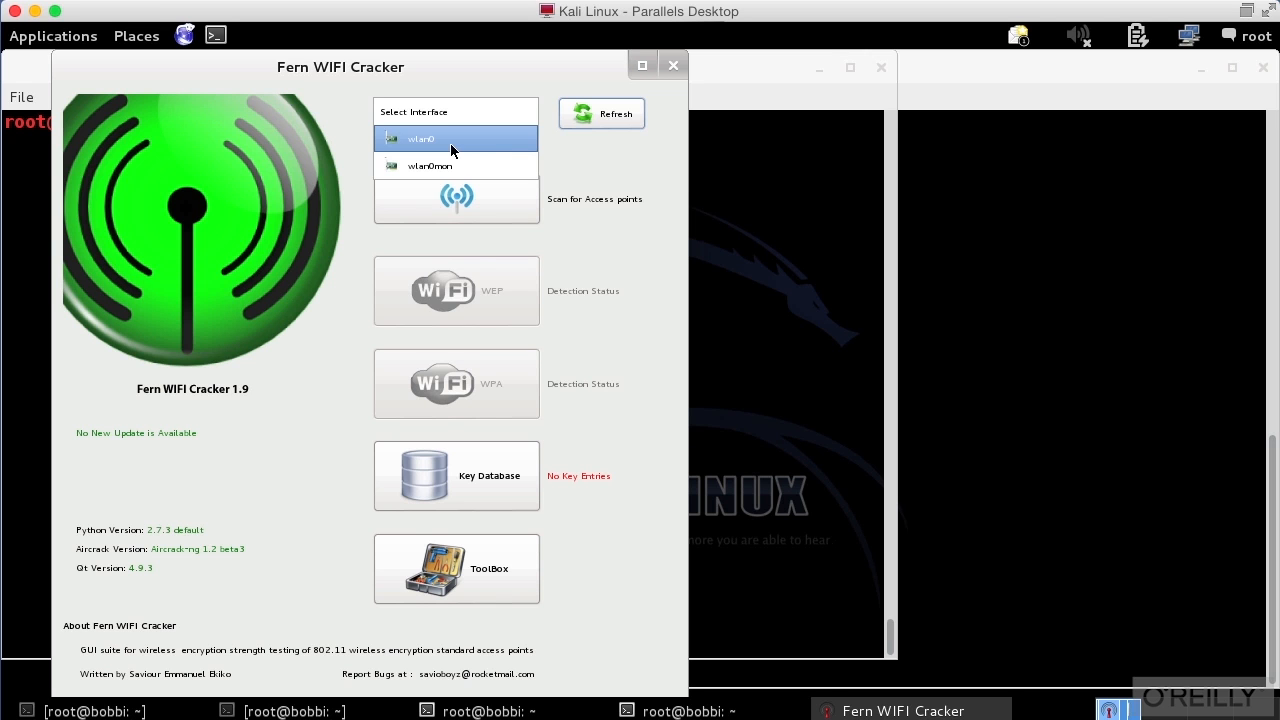
mouse_move(448, 146)
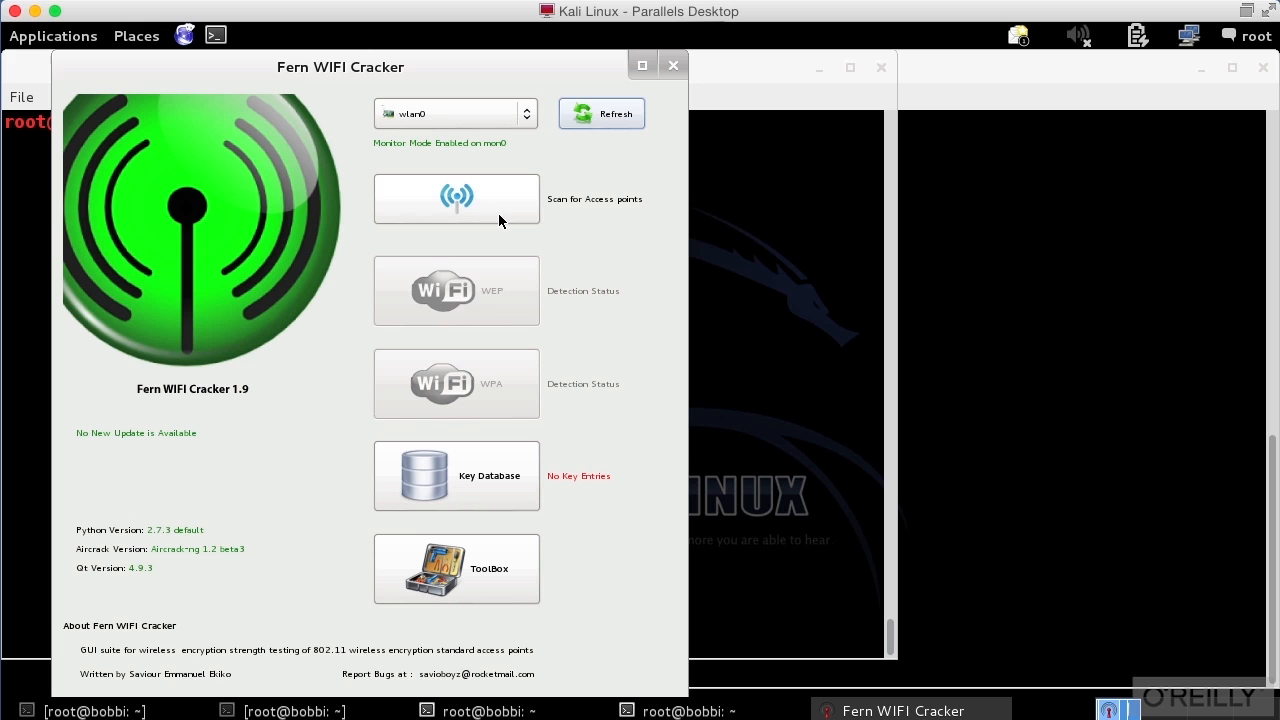
Scan for access points, detecting 31 WPA networks and no WEP
click(456, 198)
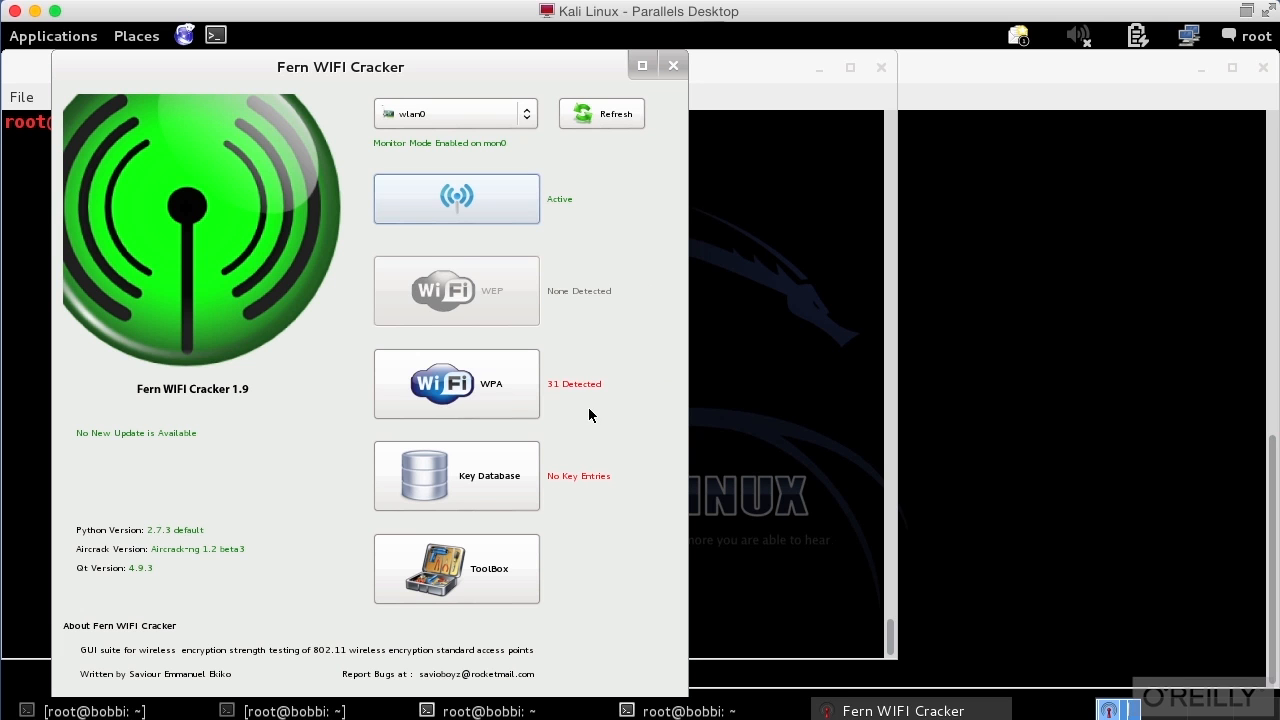
mouse_move(508, 406)
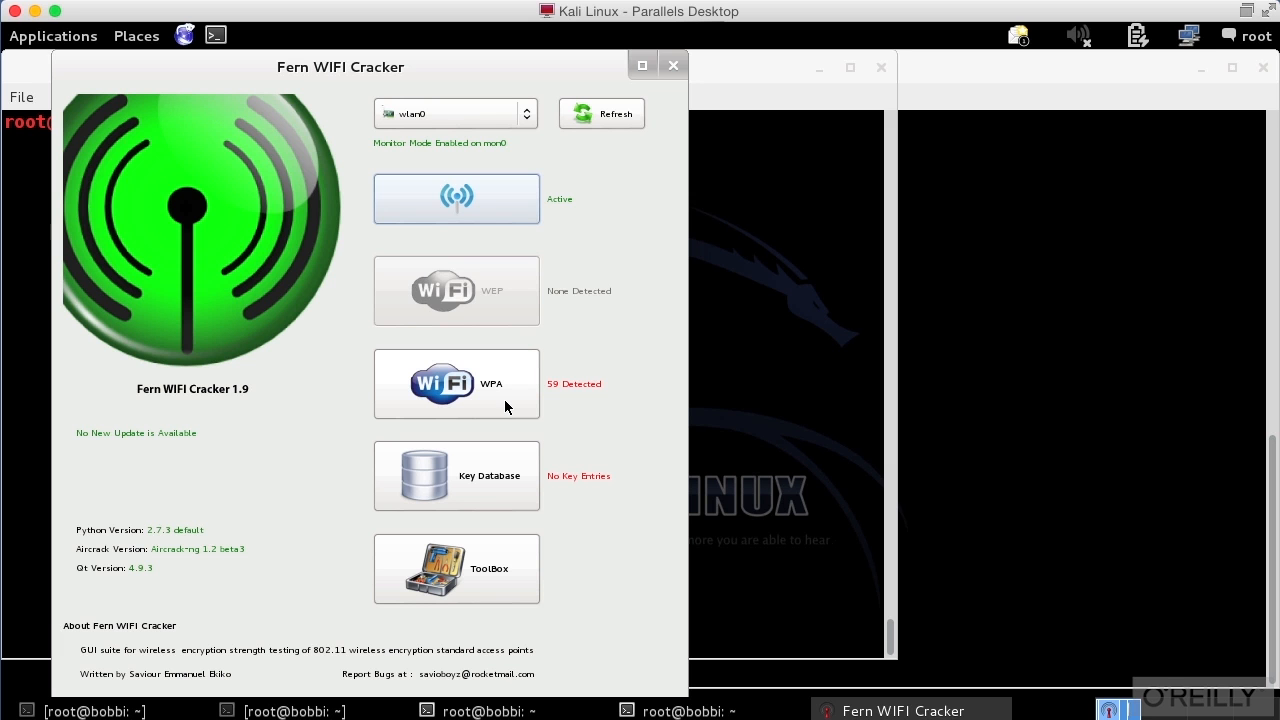
Bring up the WPA attack panel and choose InfiniteWiFi as the target
click(456, 384)
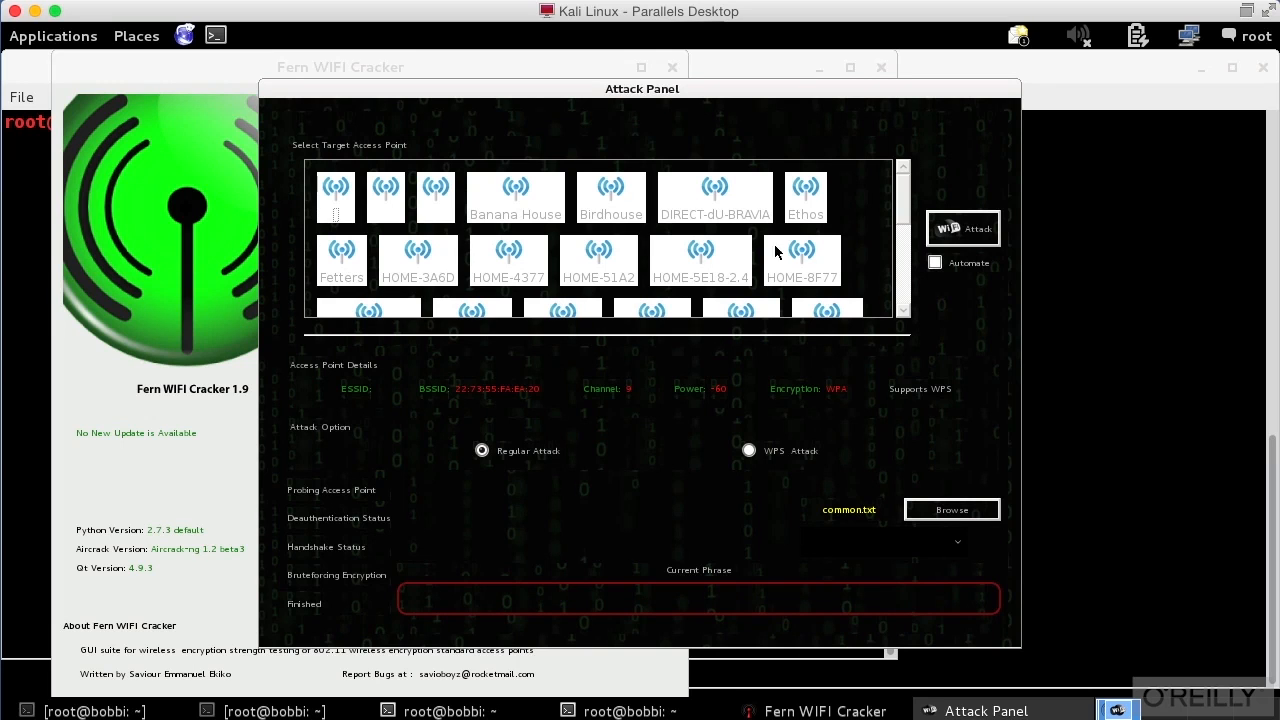
mouse_move(904, 216)
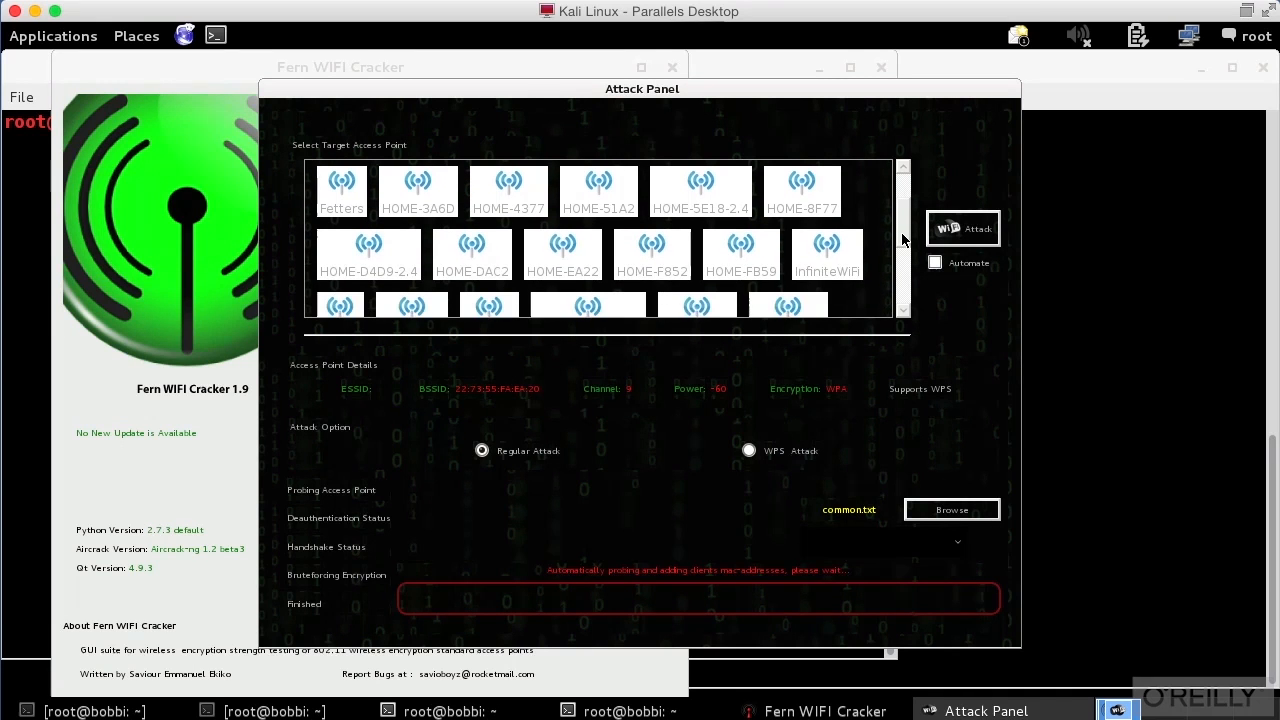
click(828, 234)
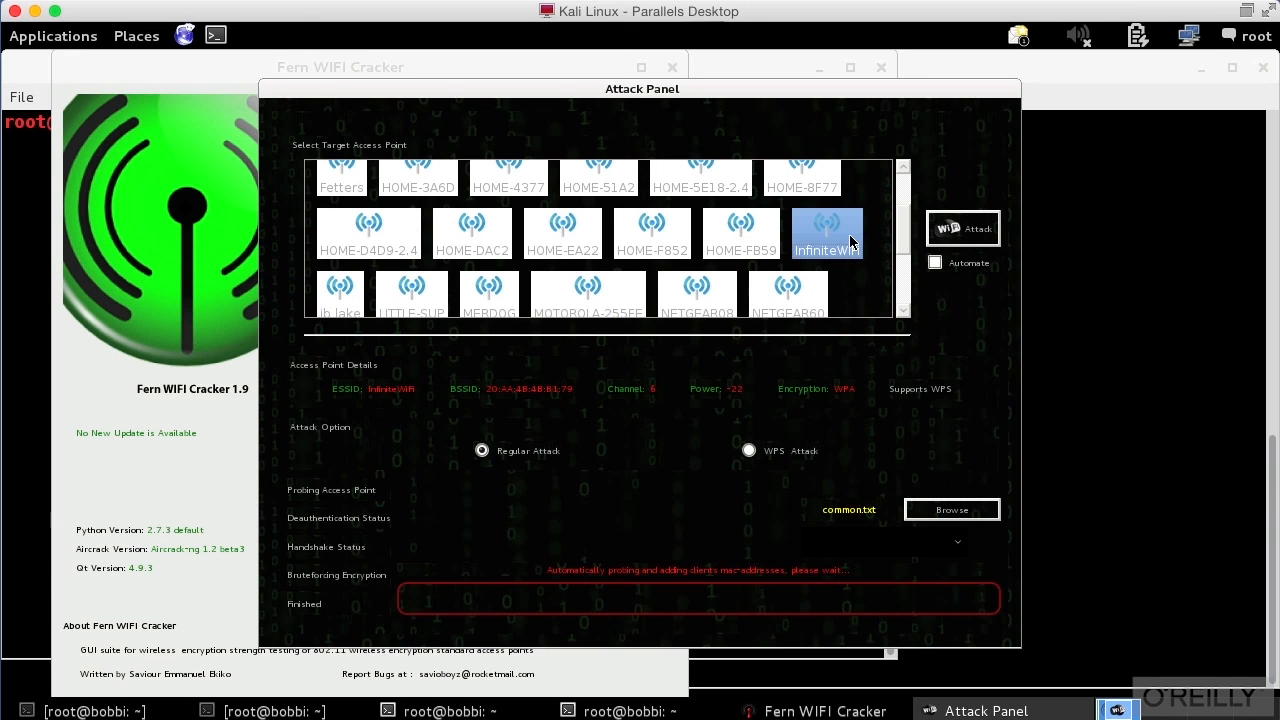
mouse_move(800, 360)
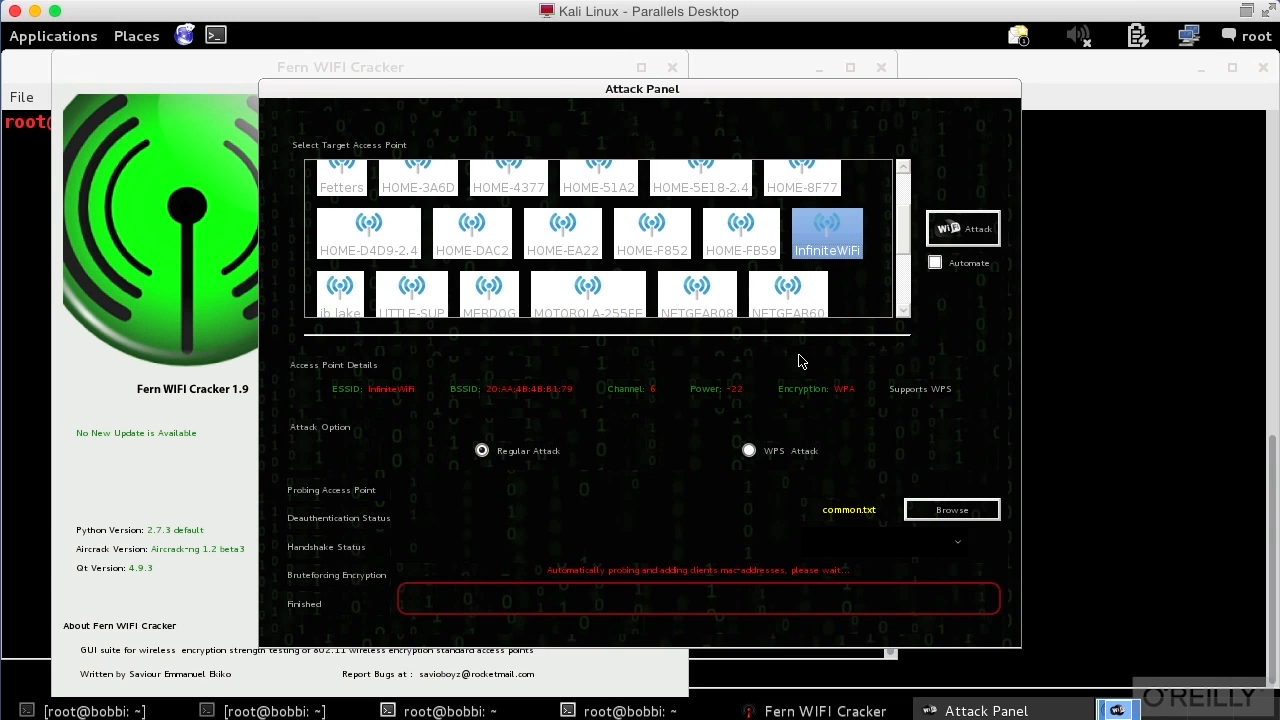
mouse_move(446, 434)
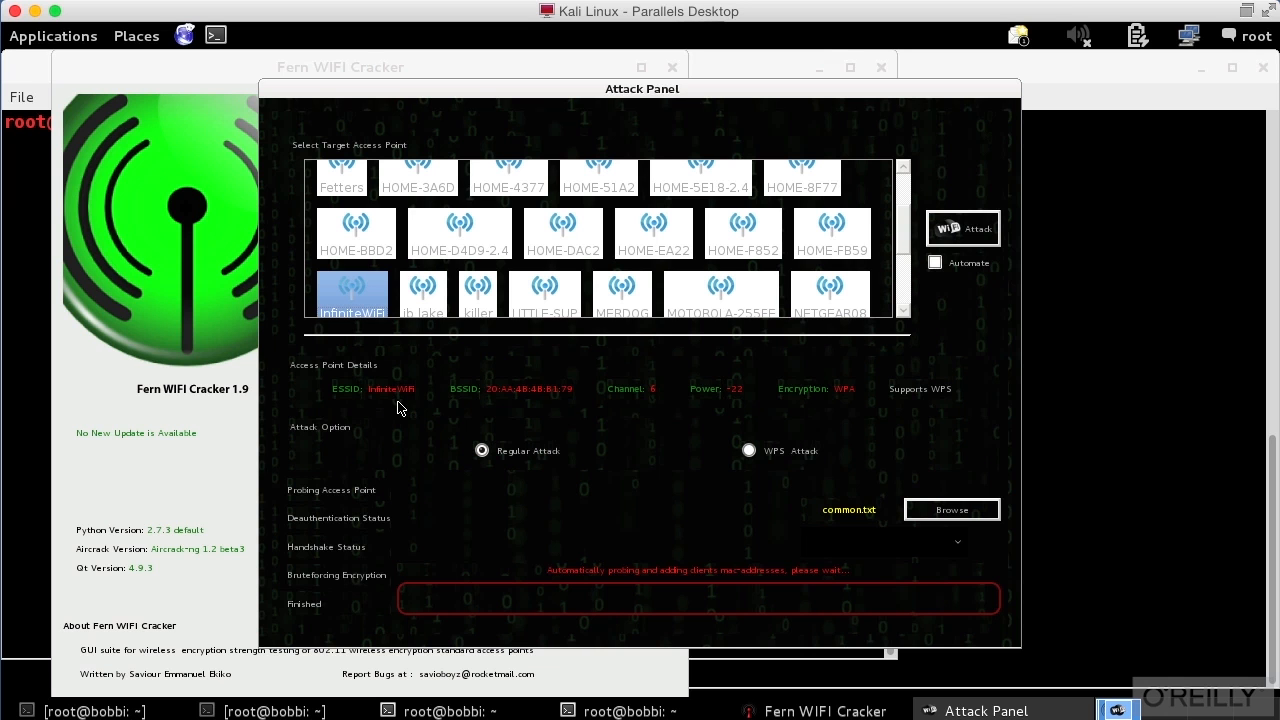
mouse_move(964, 512)
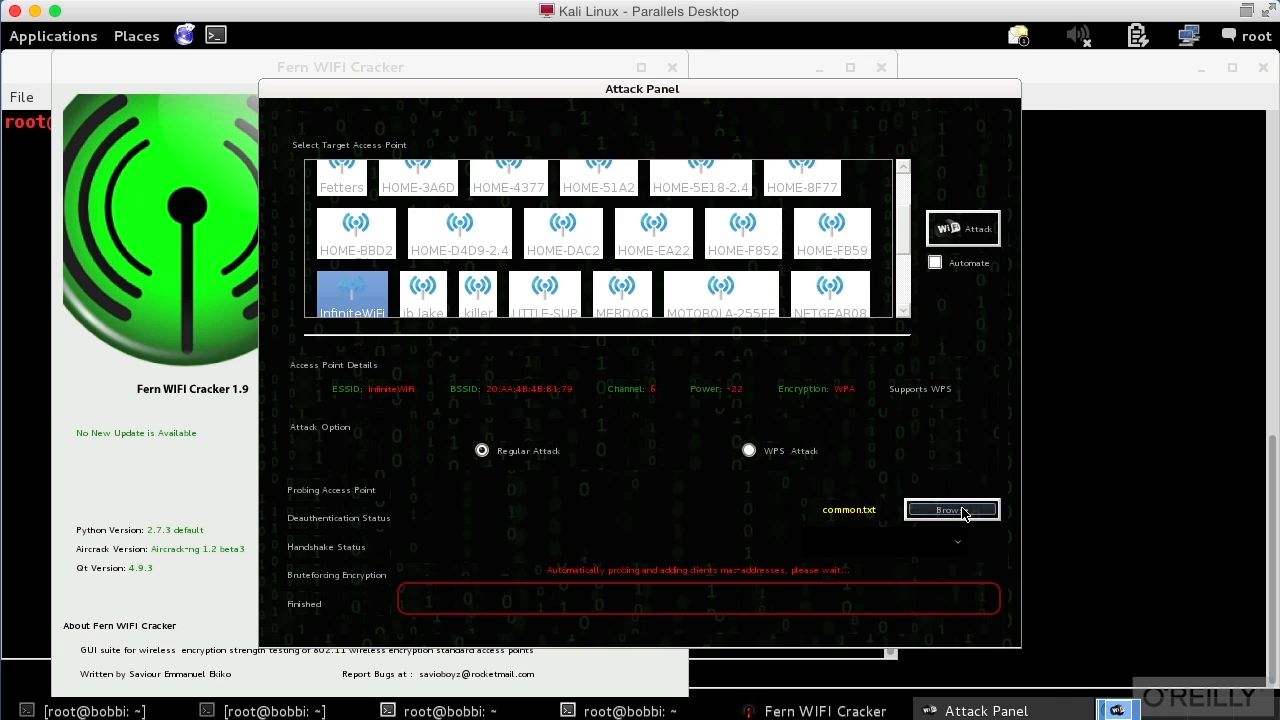
Load common.txt from the bundled wordlists as the attack dictionary
click(952, 510)
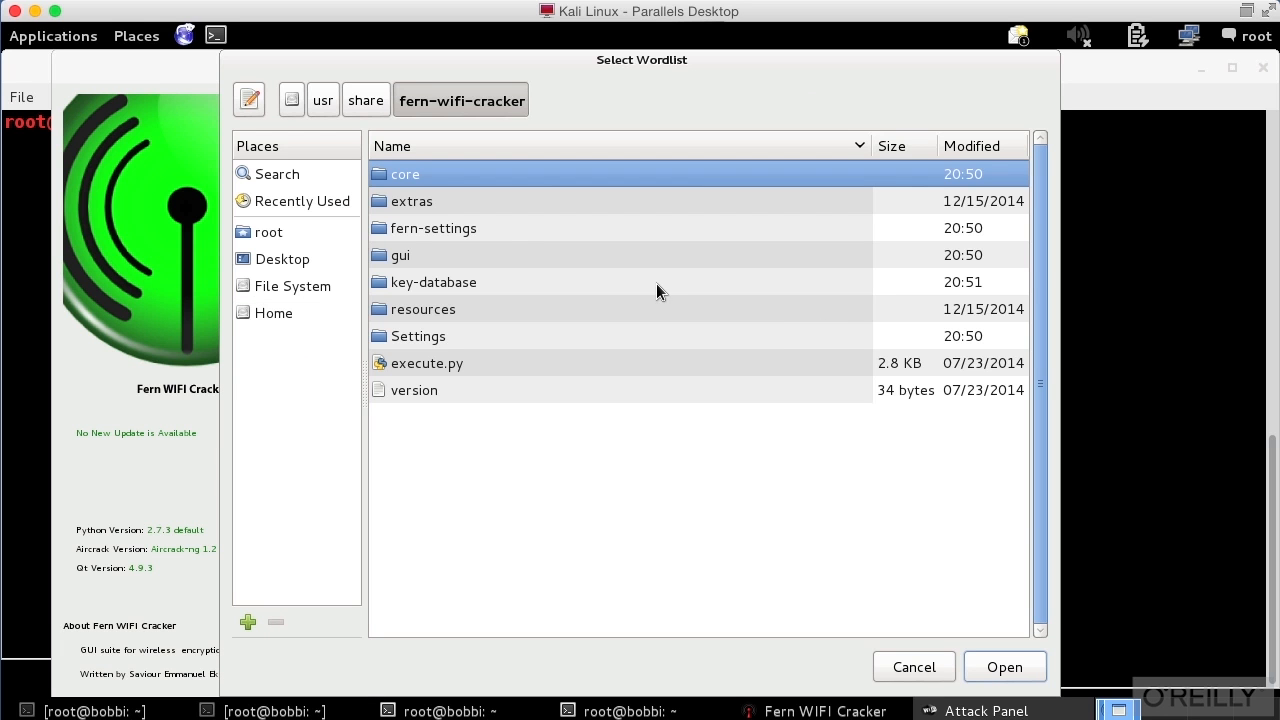
mouse_move(468, 220)
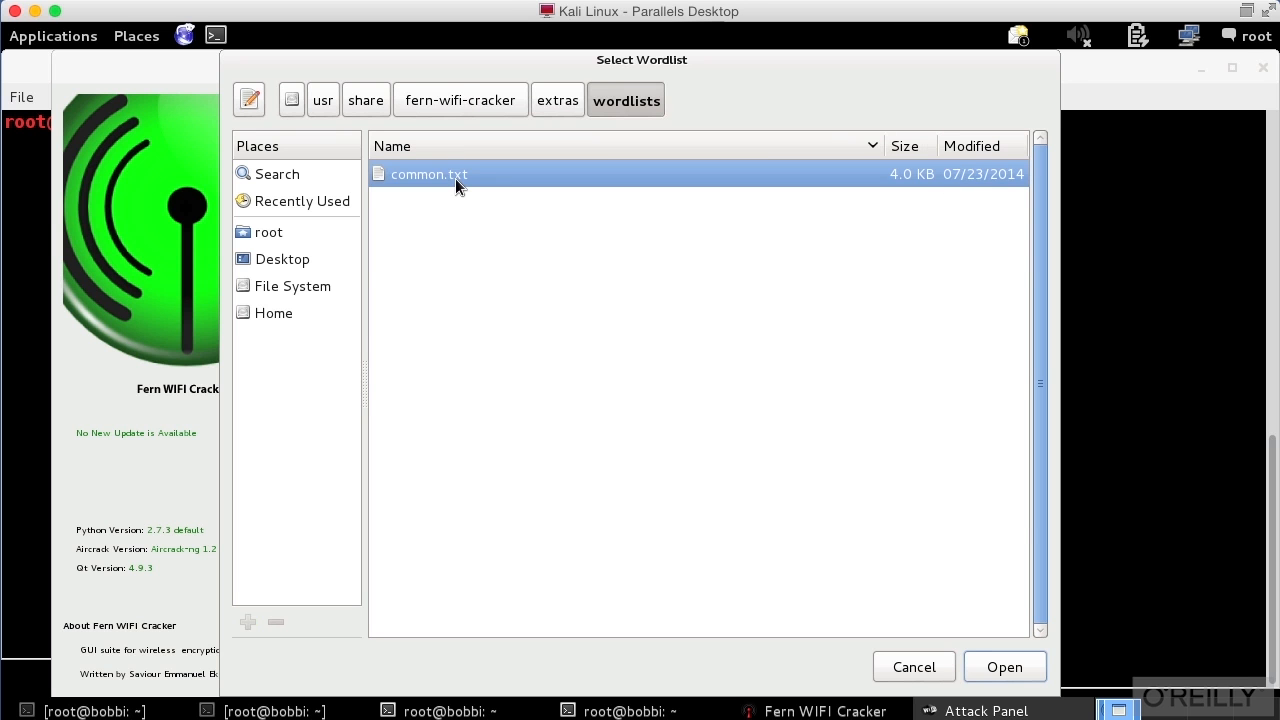
click(1004, 668)
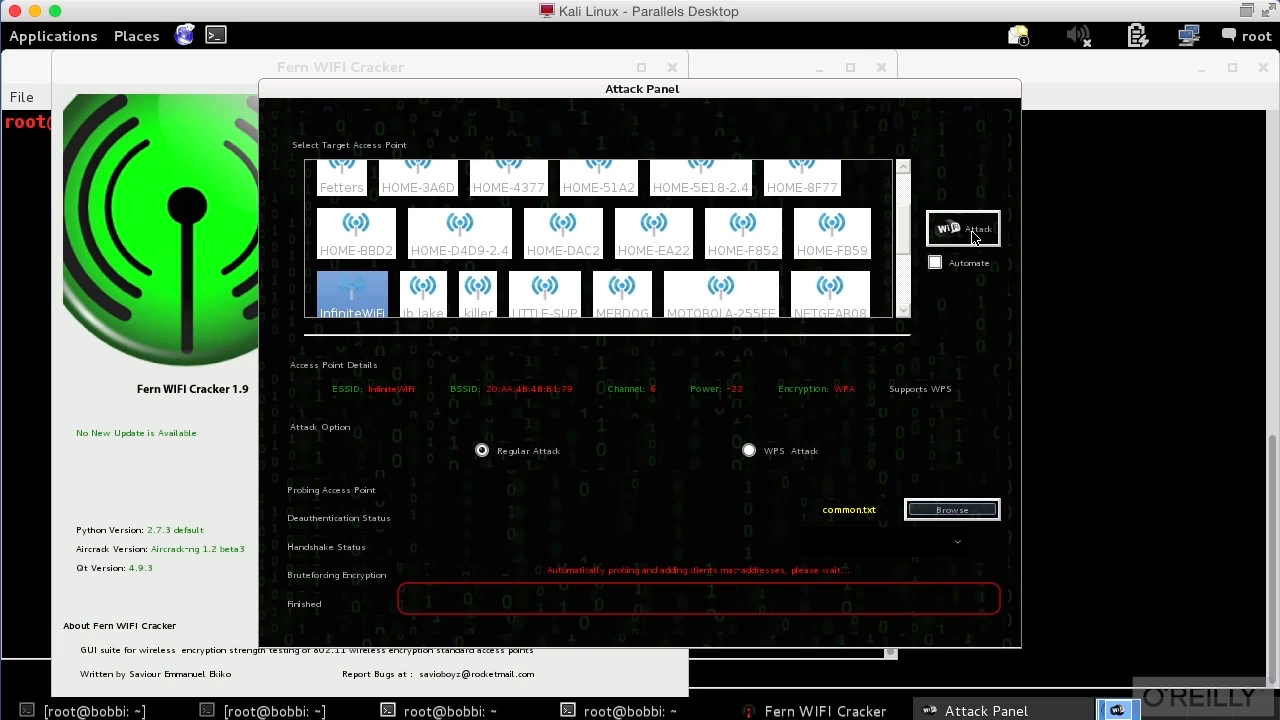
Start the InfiniteWiFi attack and acknowledge the client MAC address requirement warning
click(964, 228)
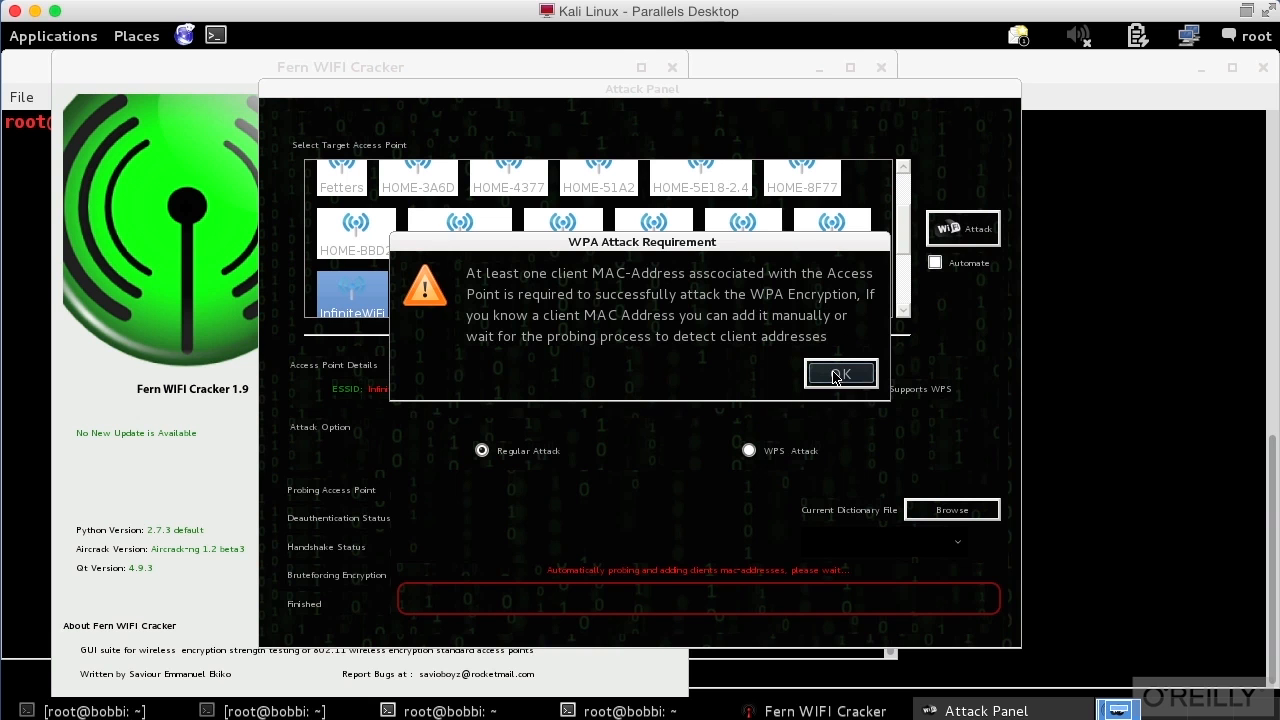
click(840, 374)
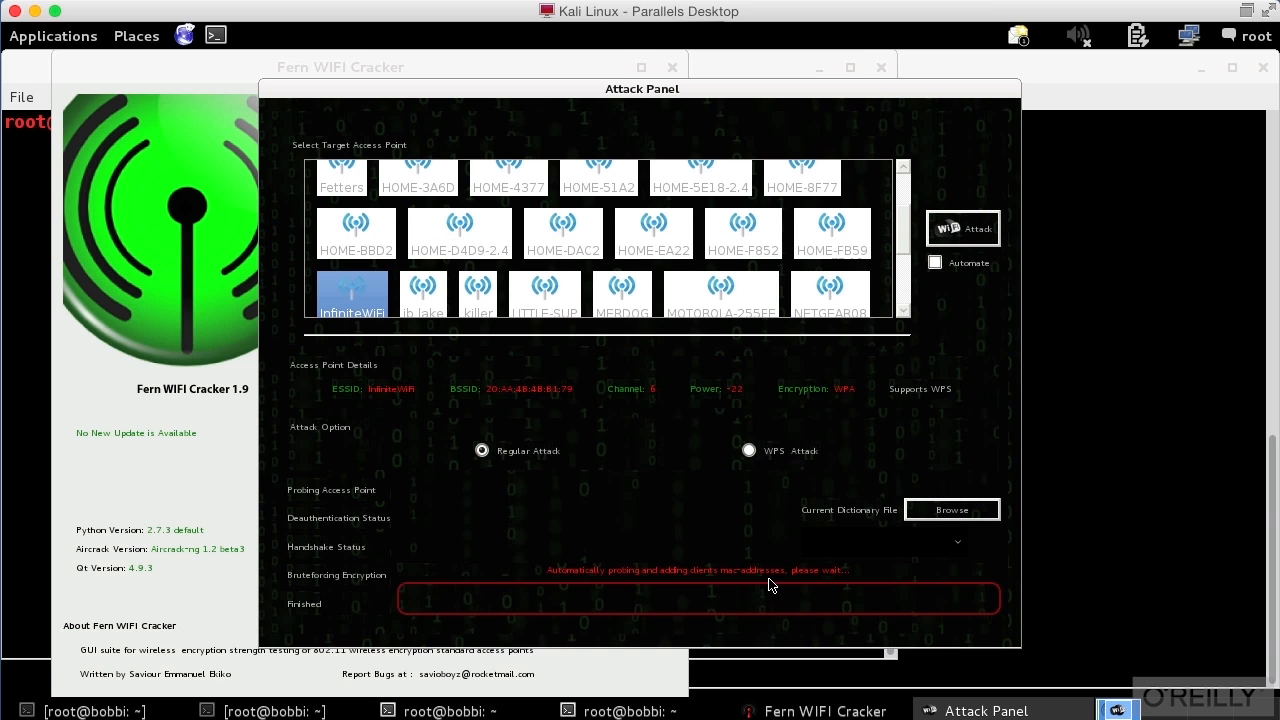